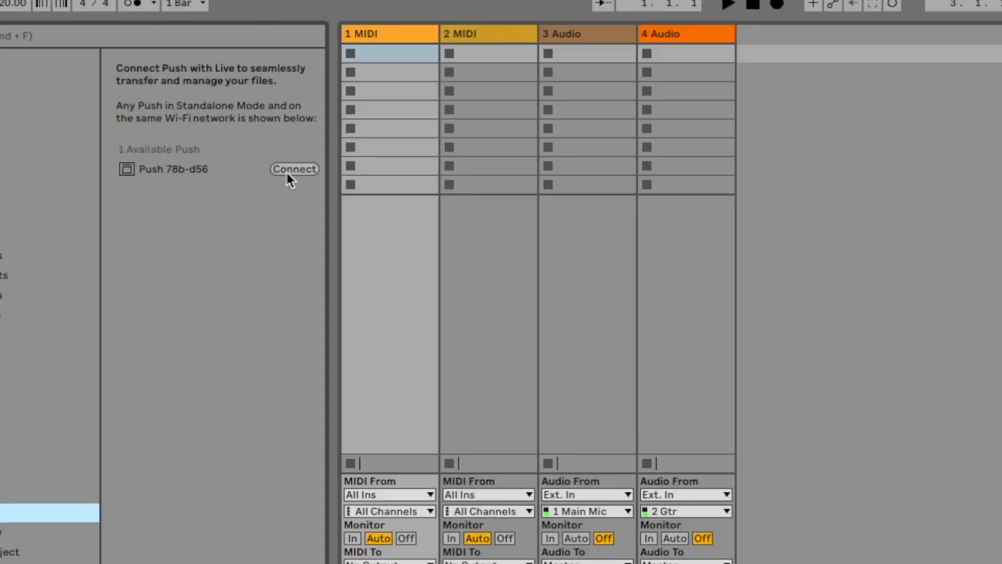
click(295, 169)
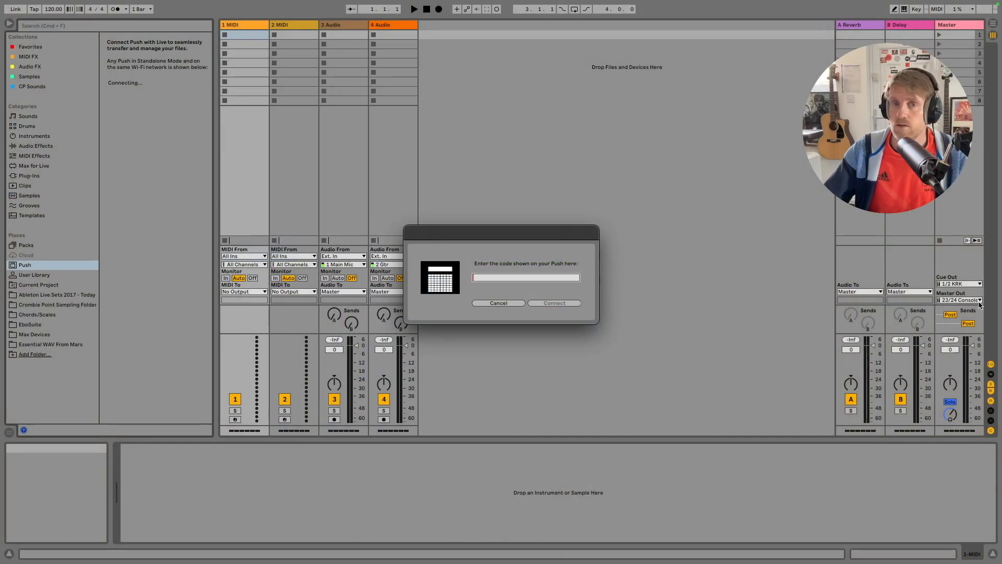
text(0)
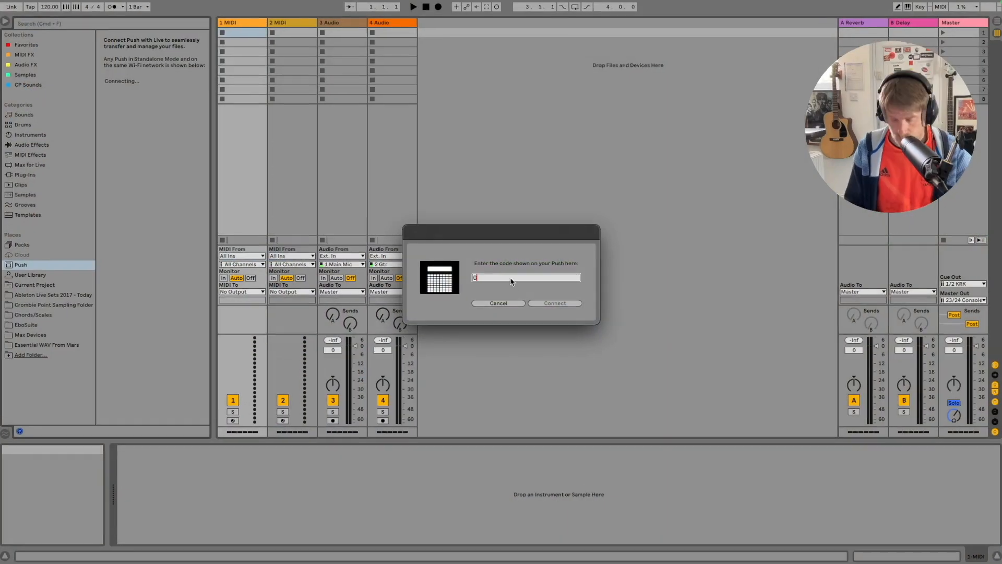
text(2251)
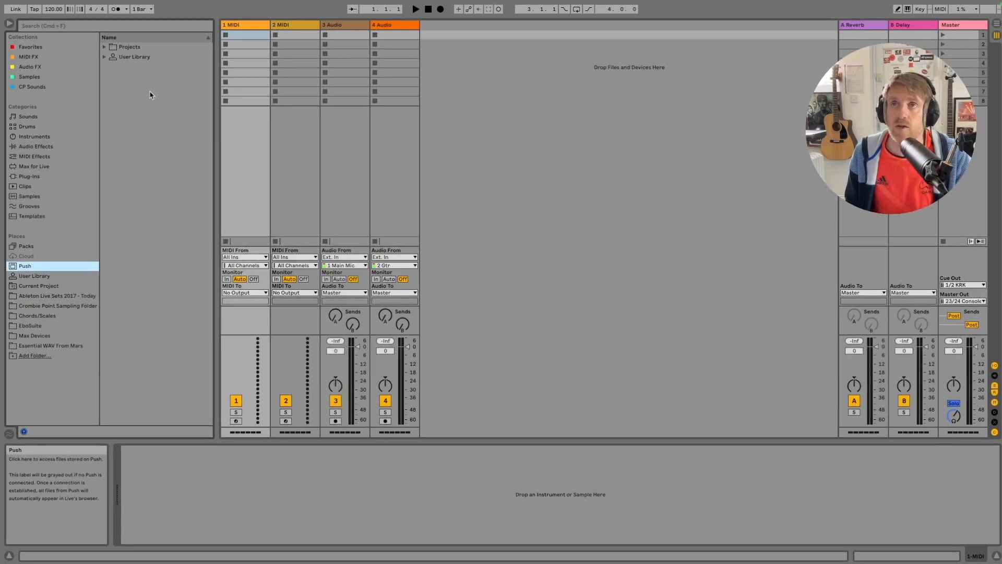
click(105, 45)
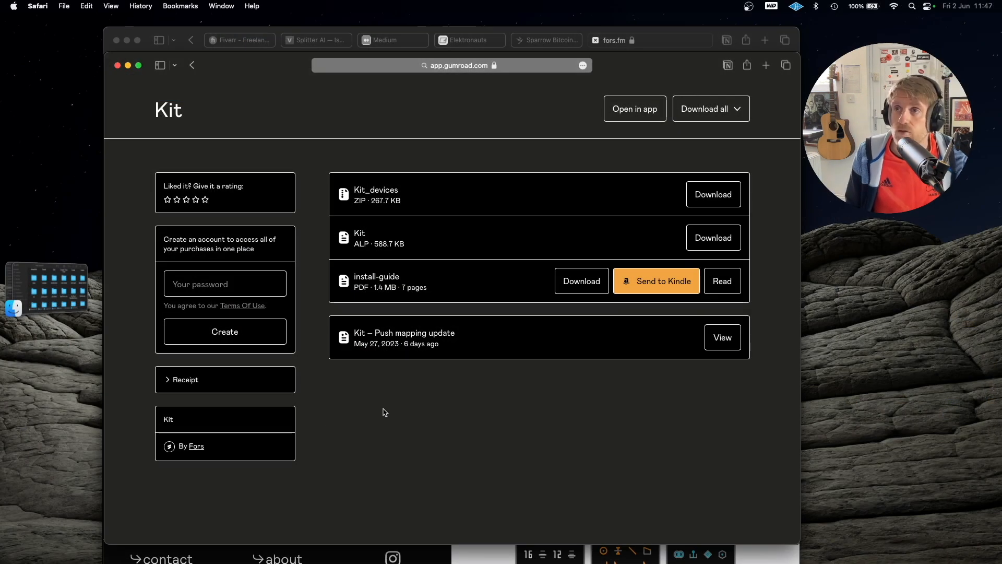
Read the Kit – Push mapping update note, then start the Kit_devices zip download.
click(722, 337)
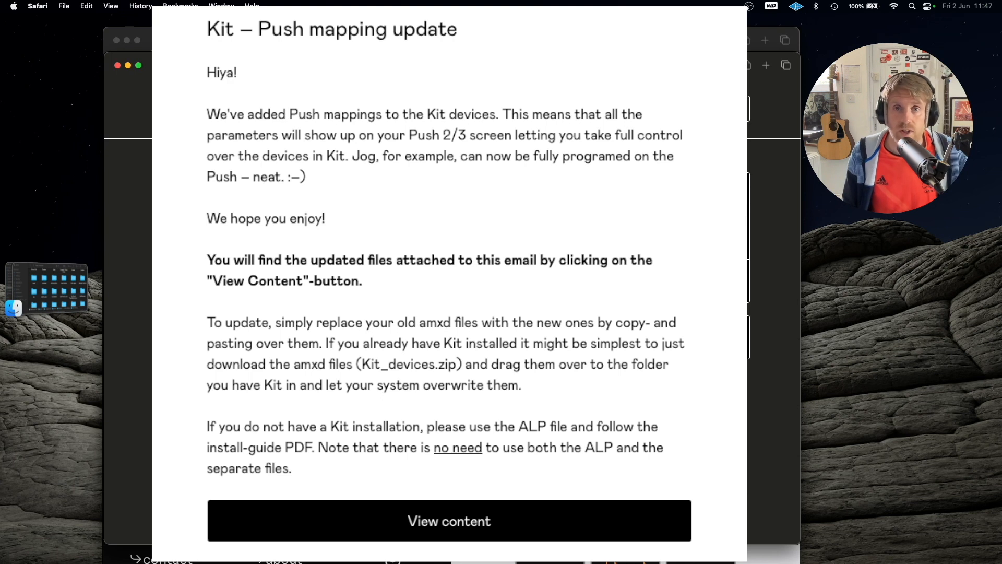
click(449, 520)
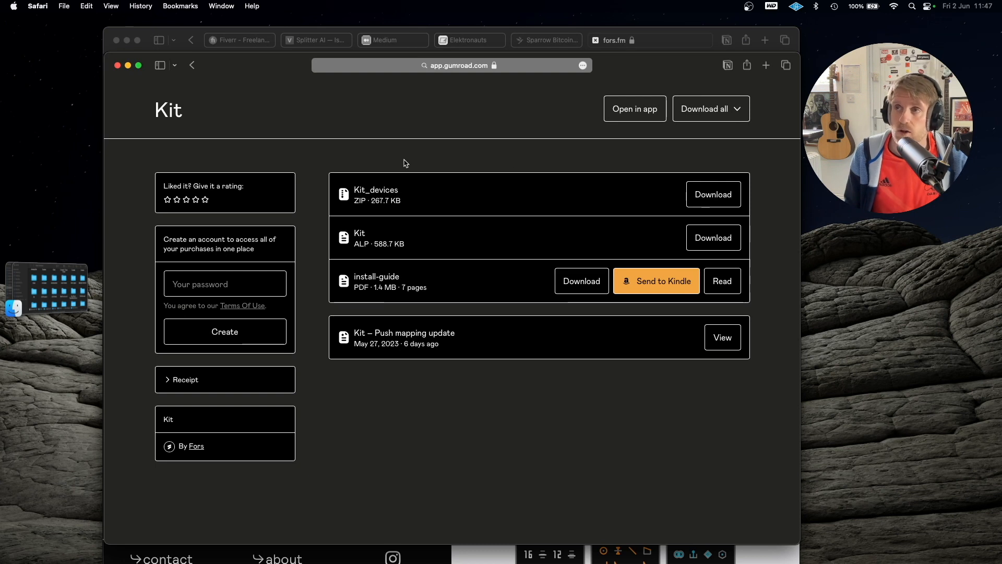
mouse_move(439, 196)
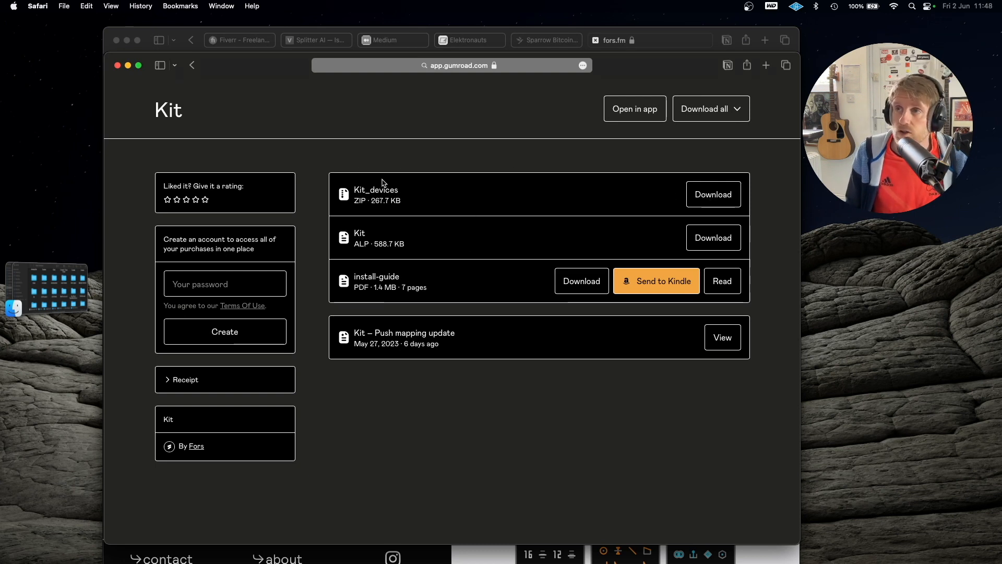
click(713, 194)
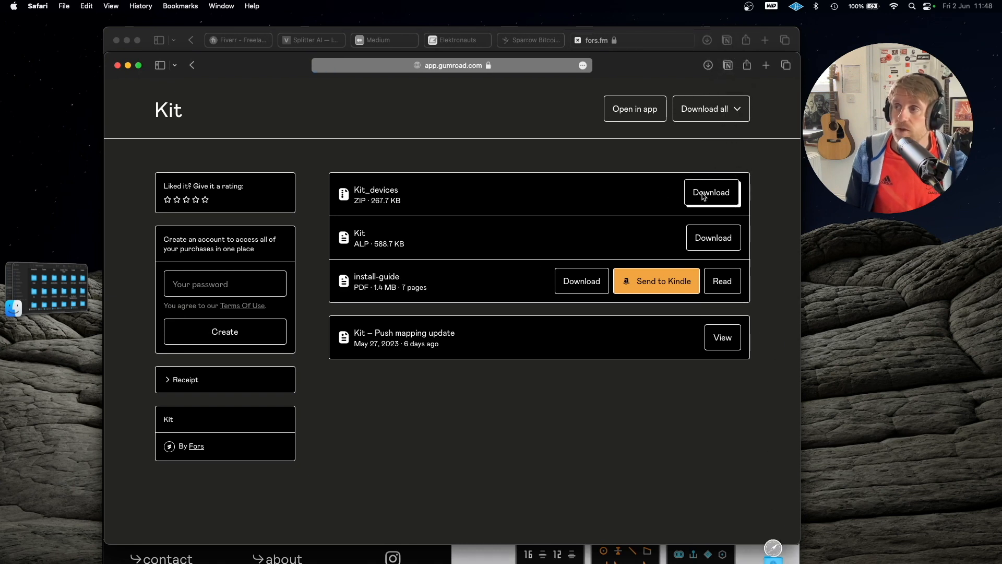
mouse_move(379, 242)
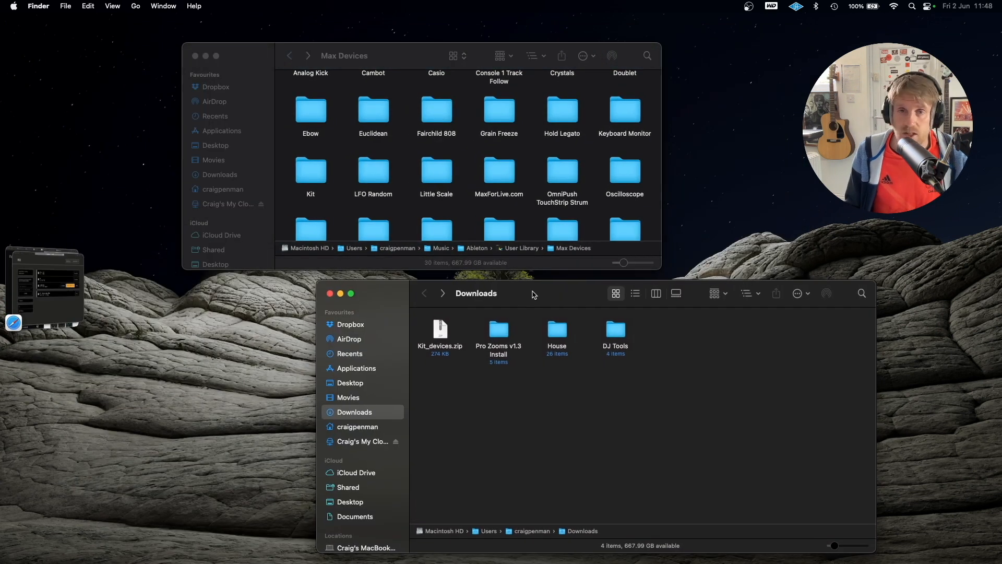
Unpack the downloaded Kit_devices.zip in the Downloads folder.
click(440, 331)
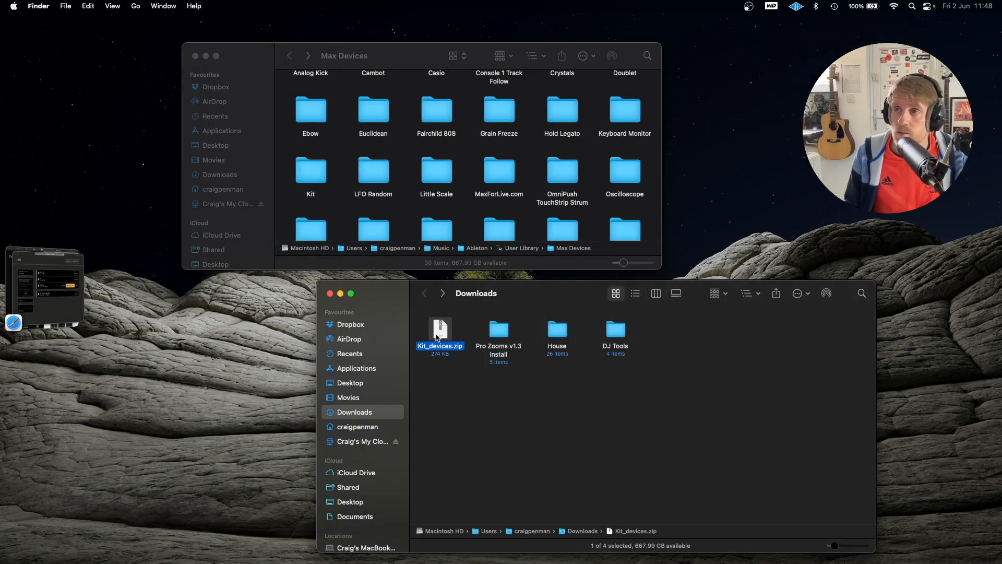
right_click(499, 334)
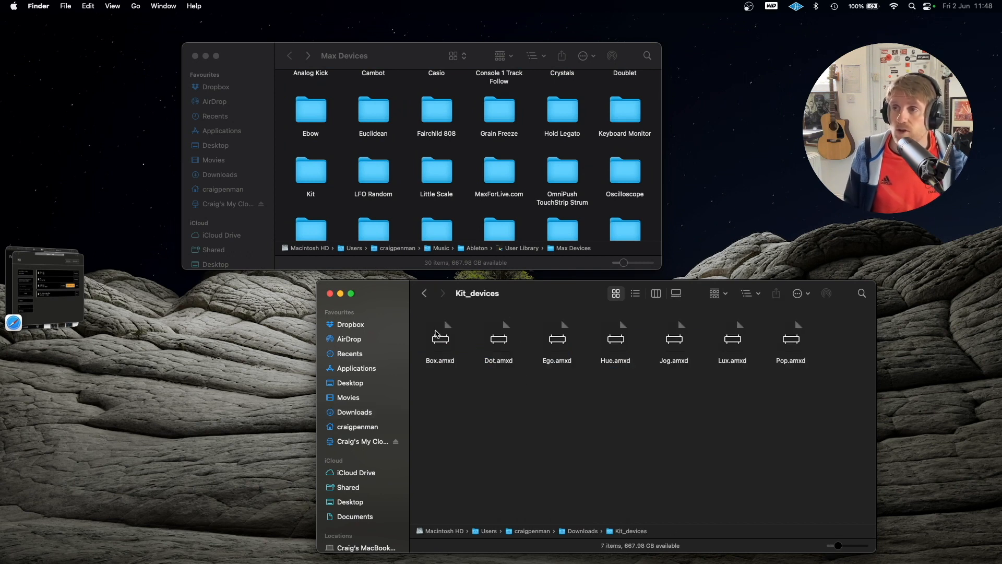
mouse_move(602, 361)
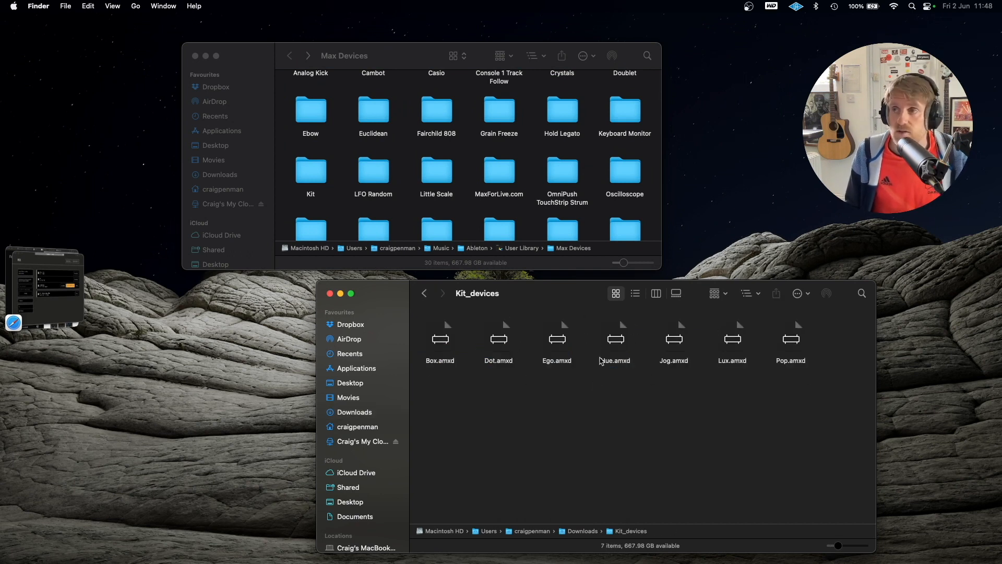
mouse_move(579, 348)
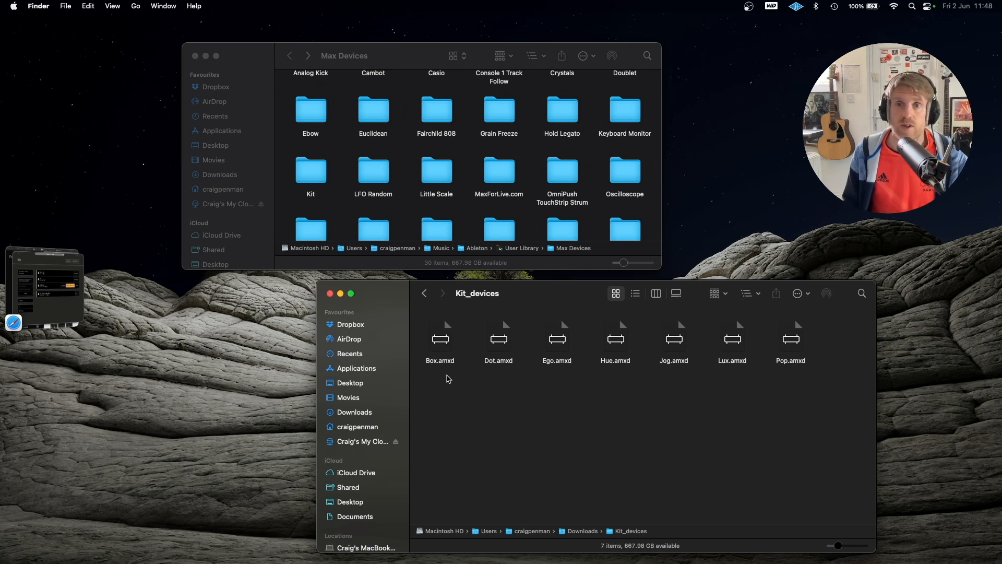
mouse_move(476, 230)
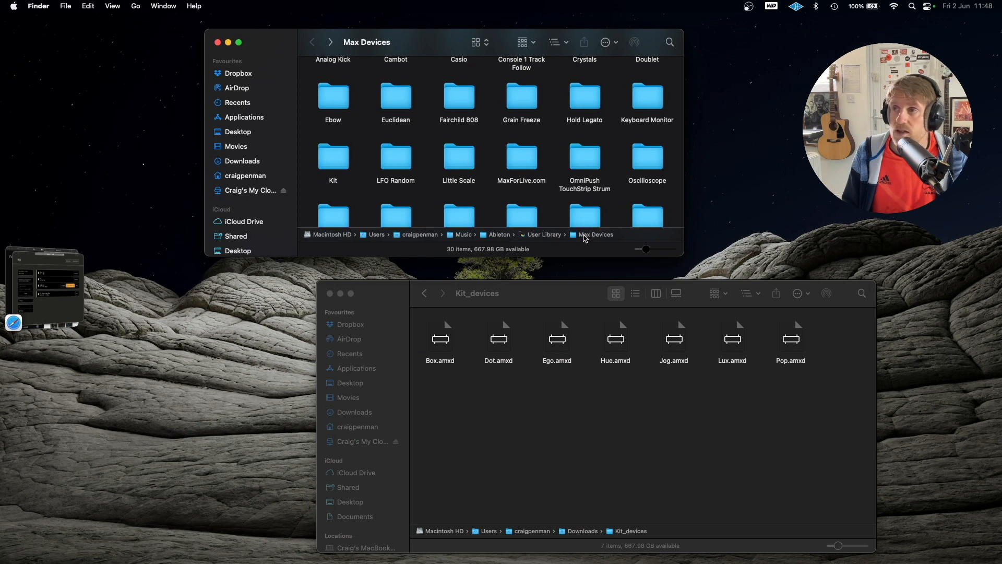
mouse_move(601, 244)
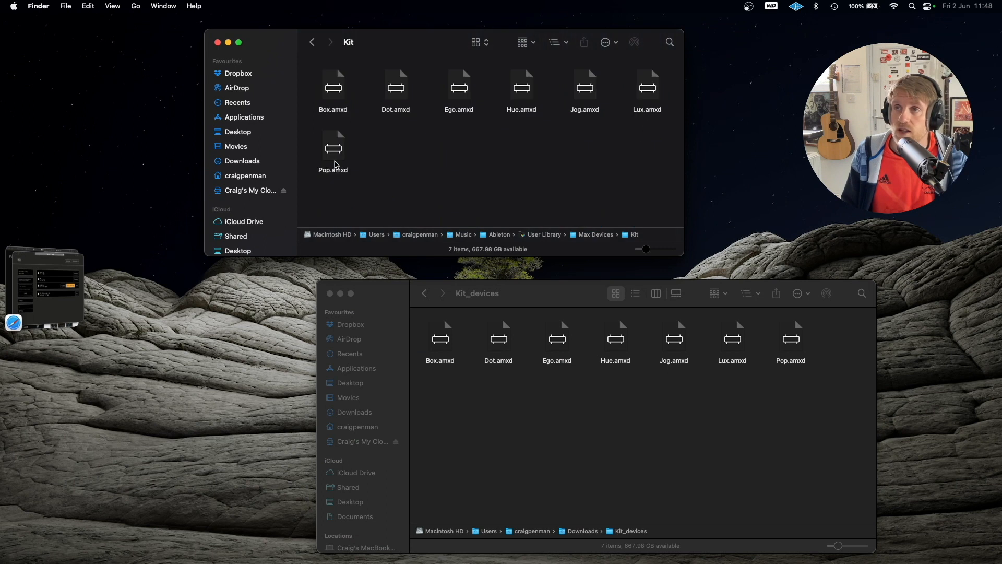
mouse_move(796, 358)
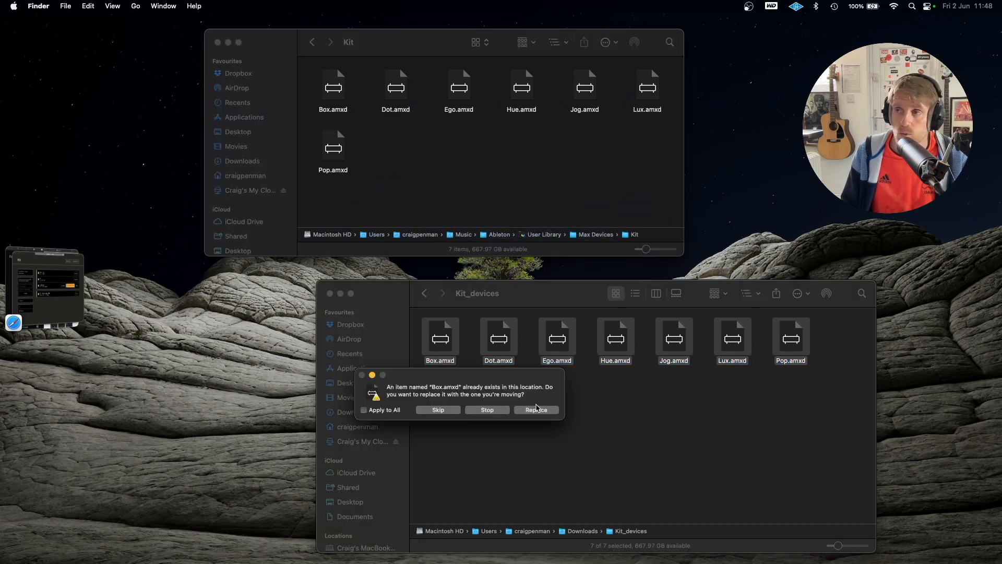
Replace the clashing Kit .amxd devices, including Dot, with the downloaded versions.
click(535, 410)
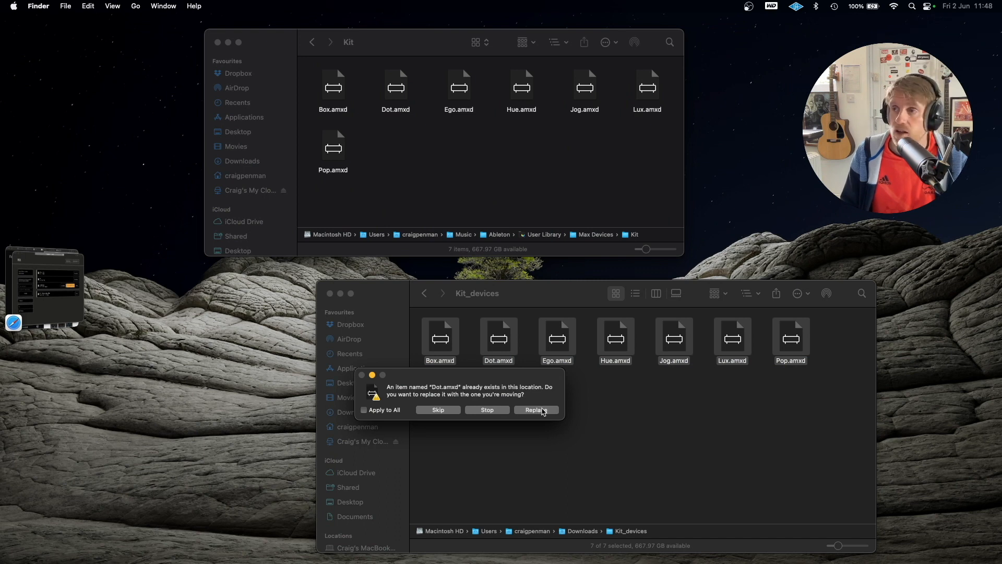
click(535, 410)
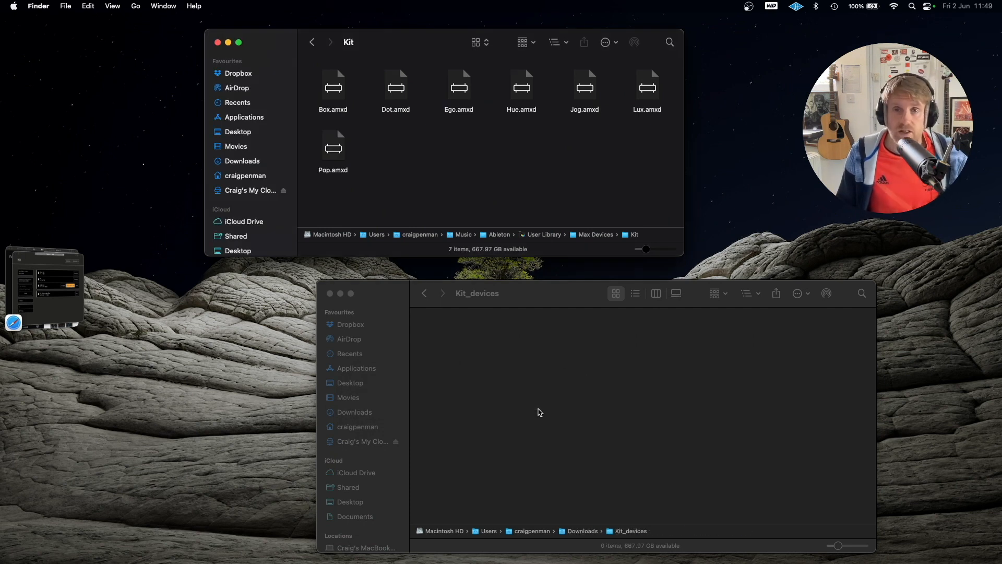
click(424, 294)
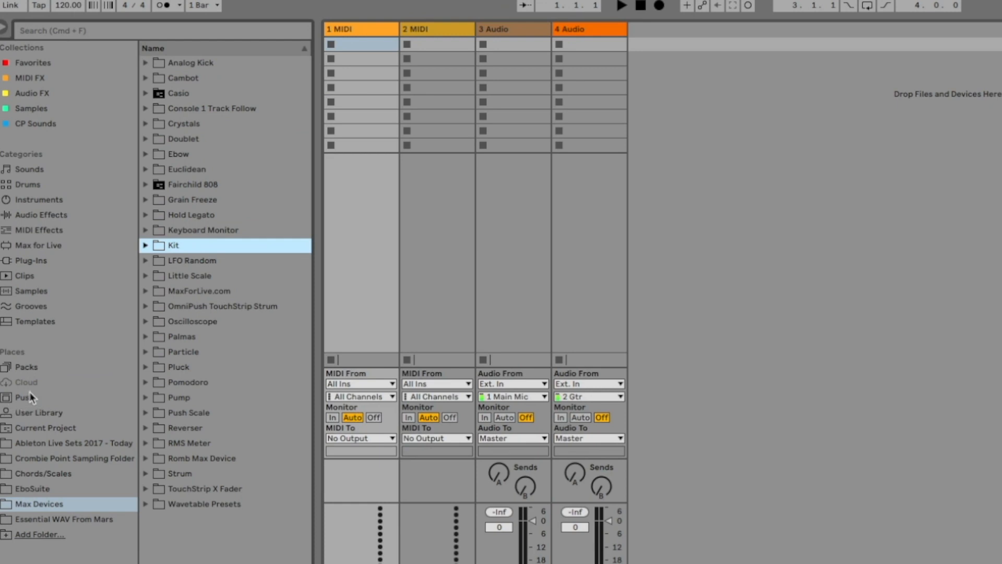
Check the Push's Presets folder, then copy the Kit folder from Max Devices onto Push.
click(24, 397)
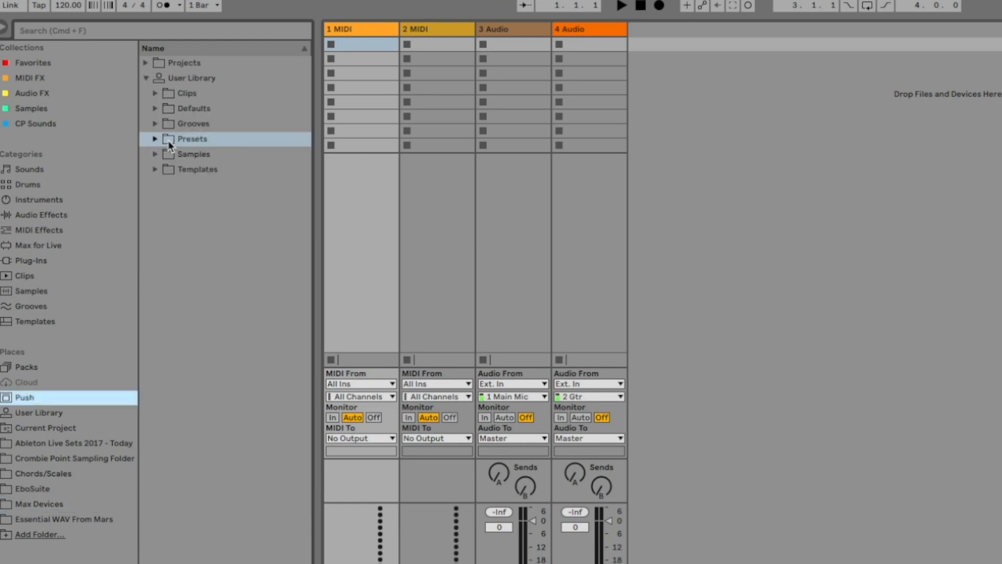
click(155, 139)
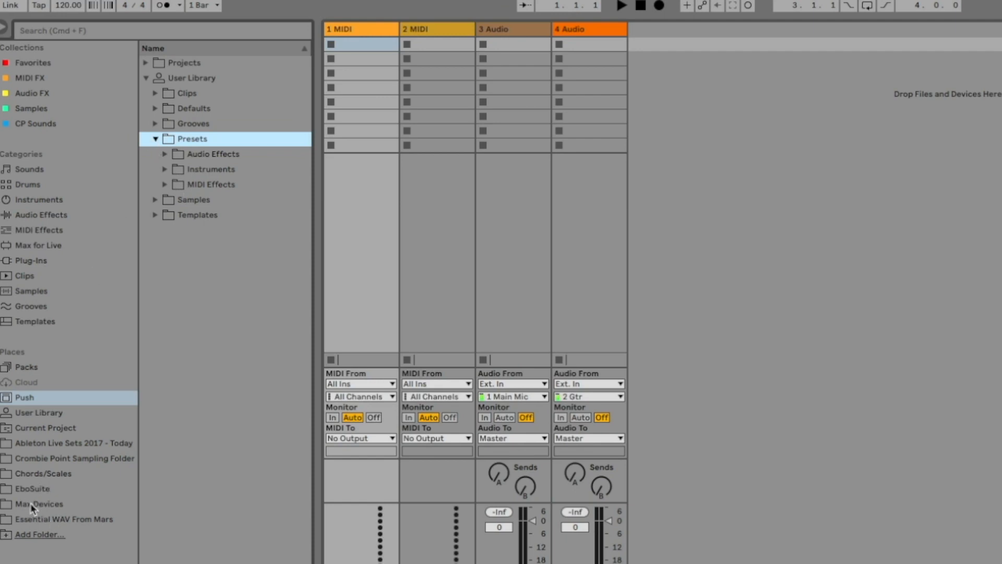
click(39, 503)
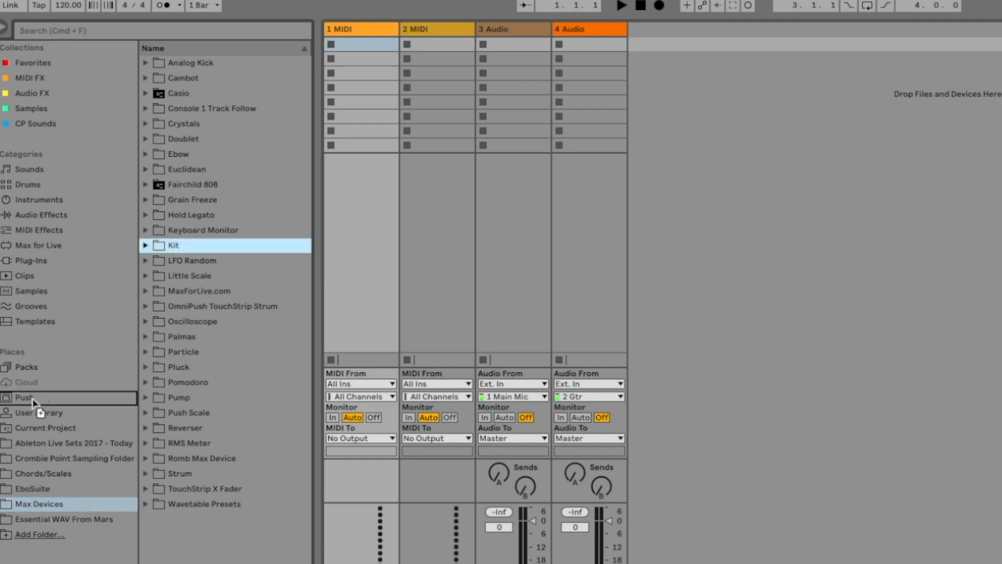
click(25, 397)
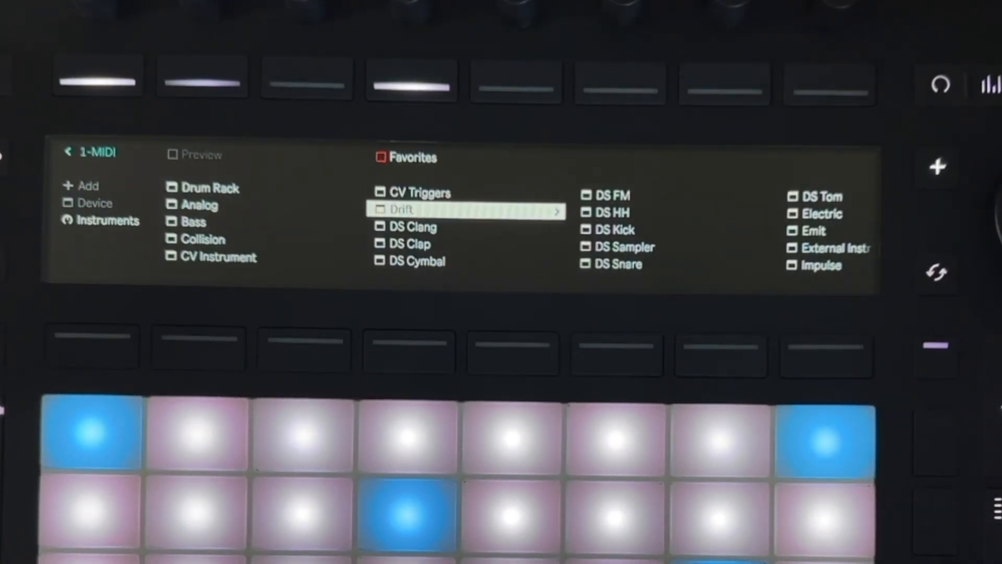
Browse the first track's device categories on Push 3 down to Max For Live.
click(403, 210)
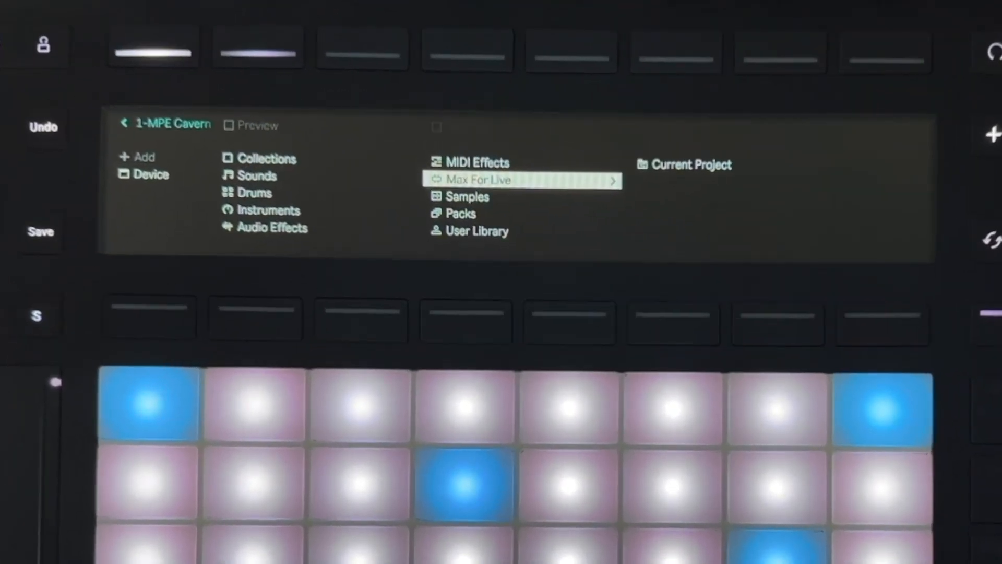
Load the Poli Max instrument from Max For Live > Max Instrument and list its presets.
click(476, 180)
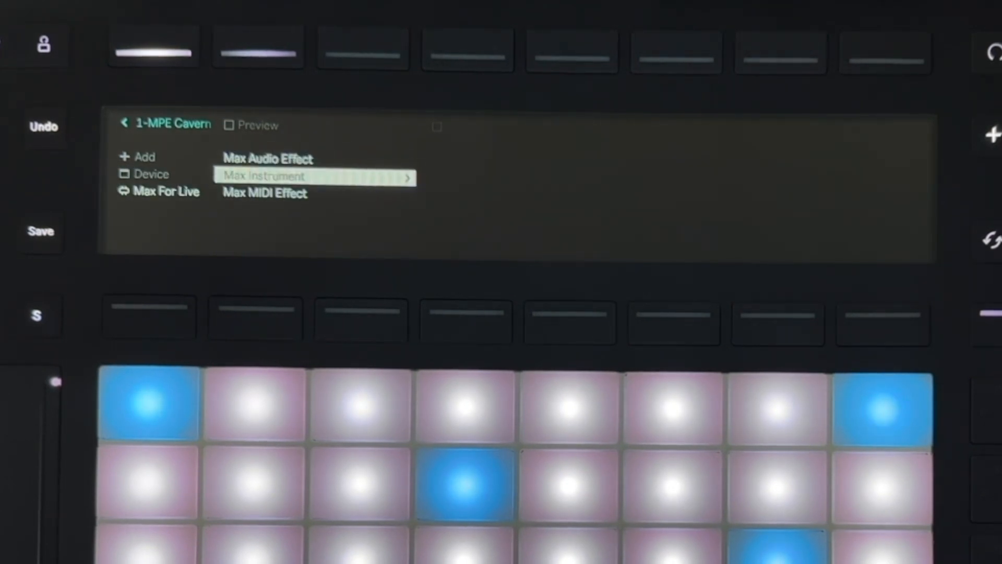
click(263, 175)
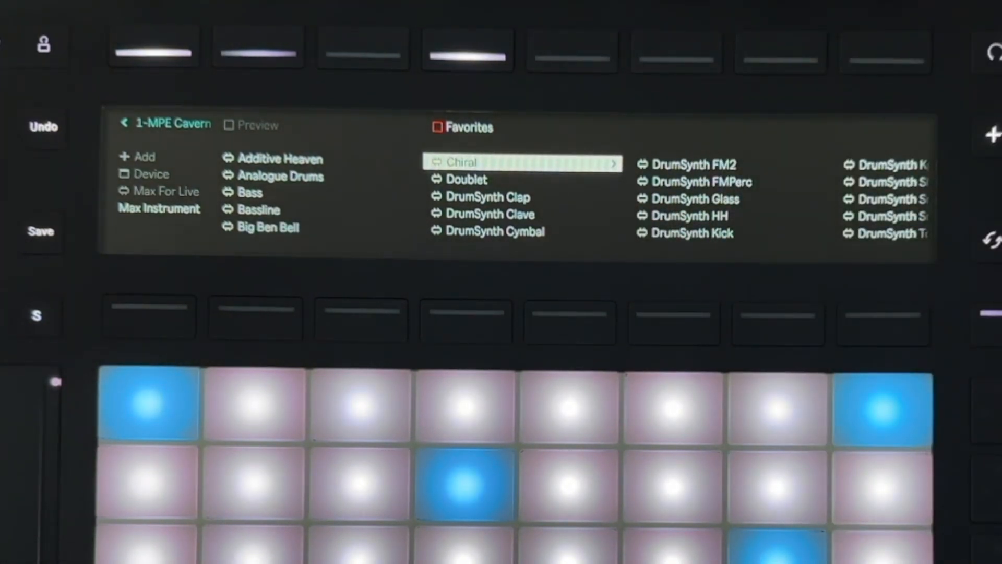
click(459, 162)
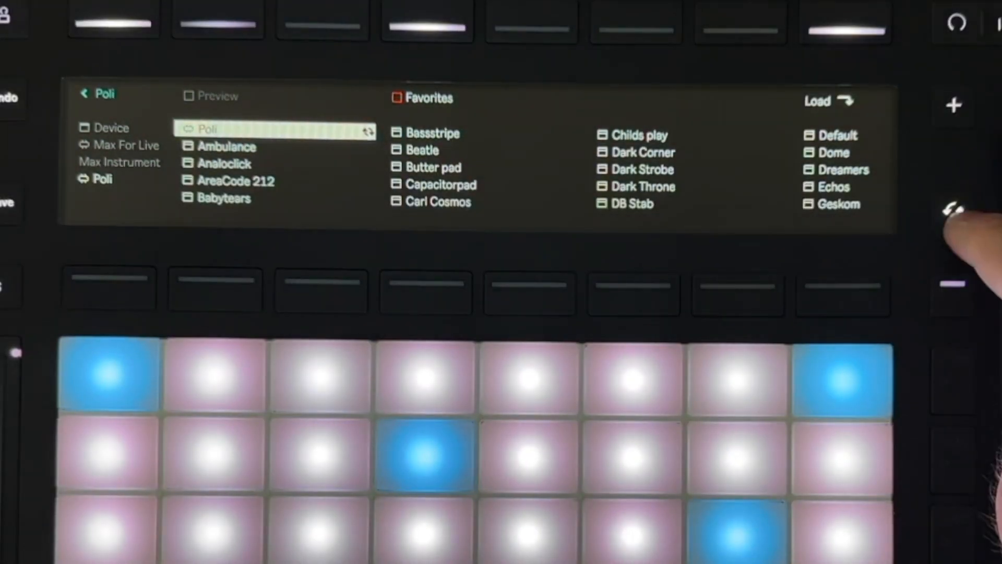
click(952, 211)
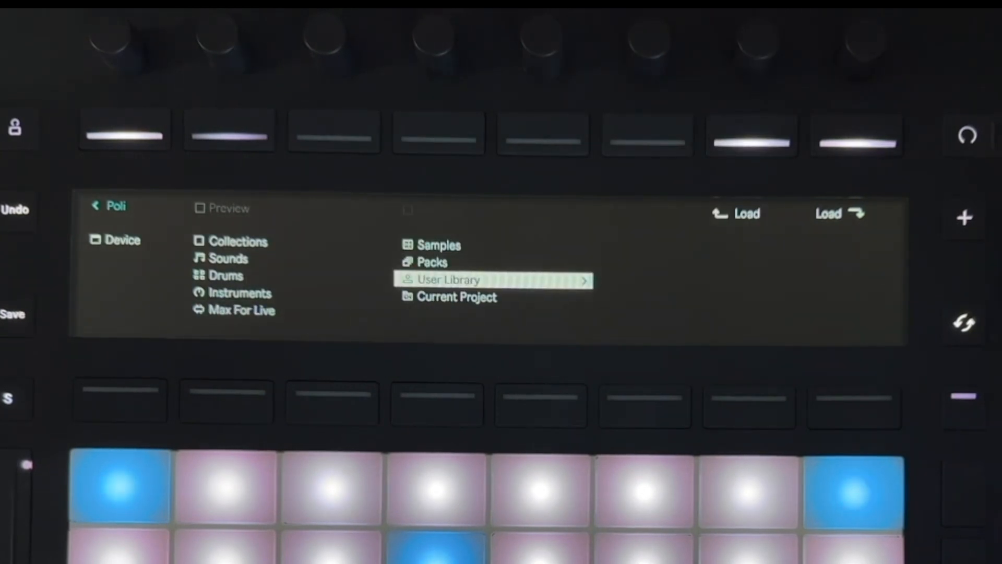
Check the copied Kit presets in the Push User Library's Presets folder.
click(444, 280)
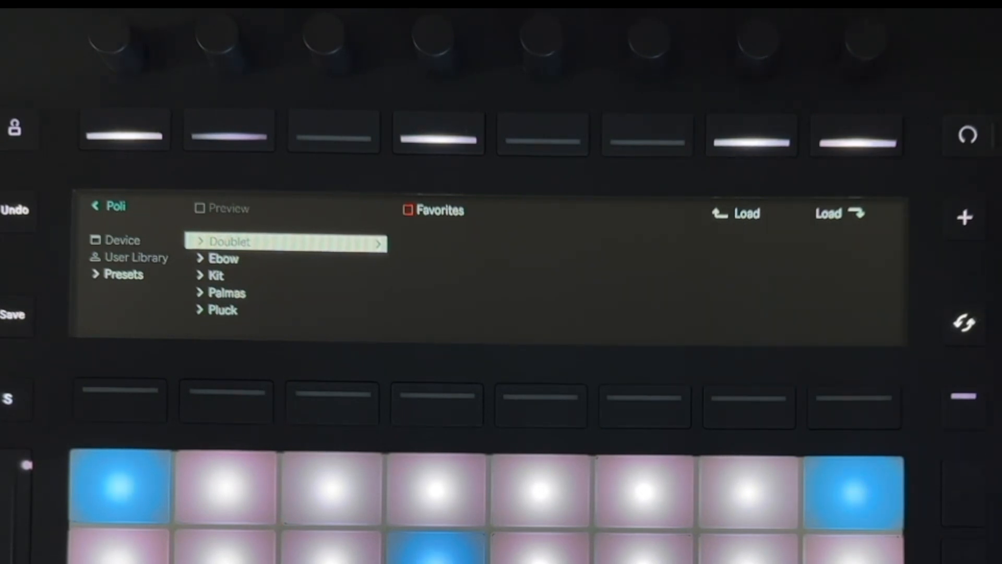
click(230, 241)
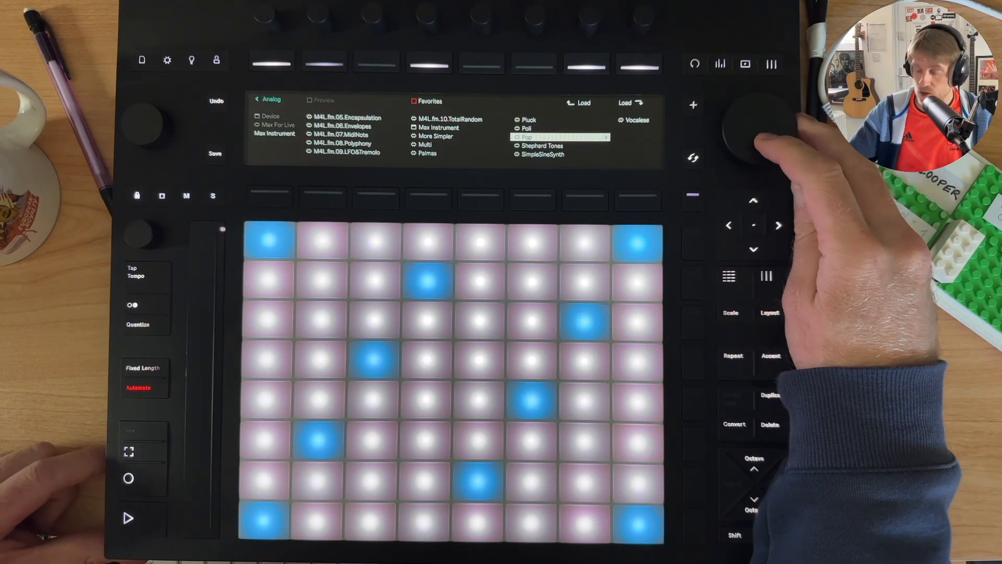
Load the Pop instrument, then choose the Box Max audio effect to add after it.
click(525, 137)
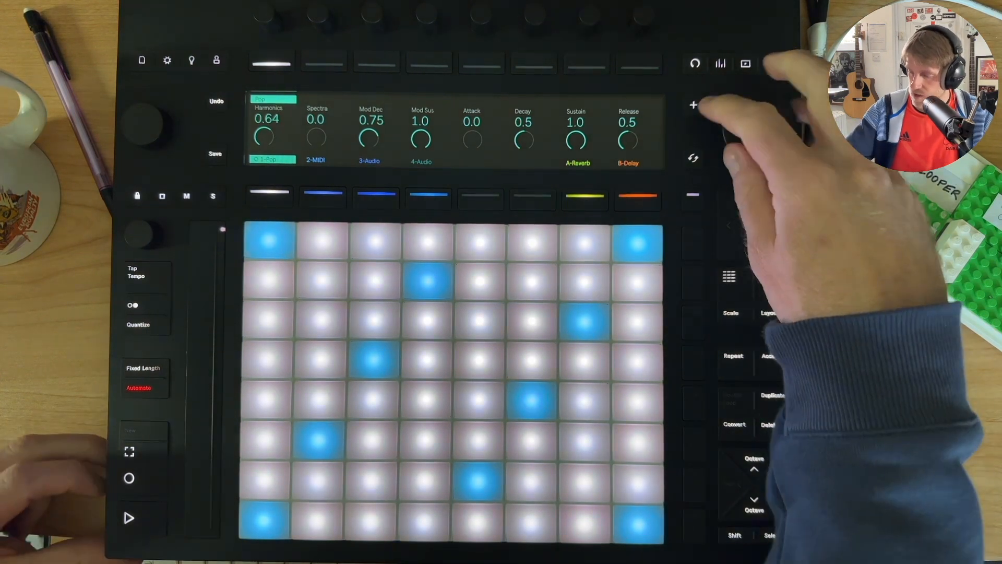
click(693, 105)
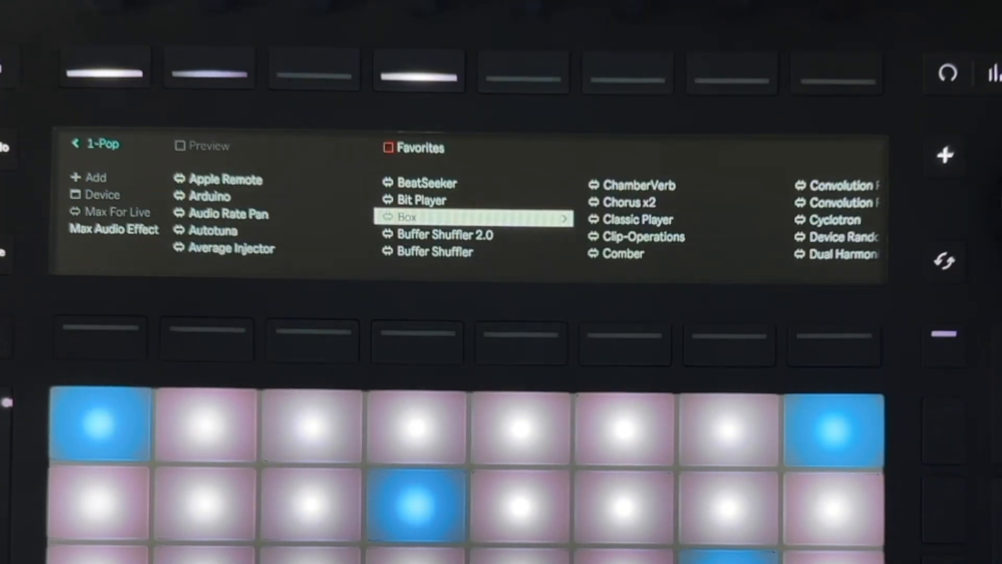
click(410, 217)
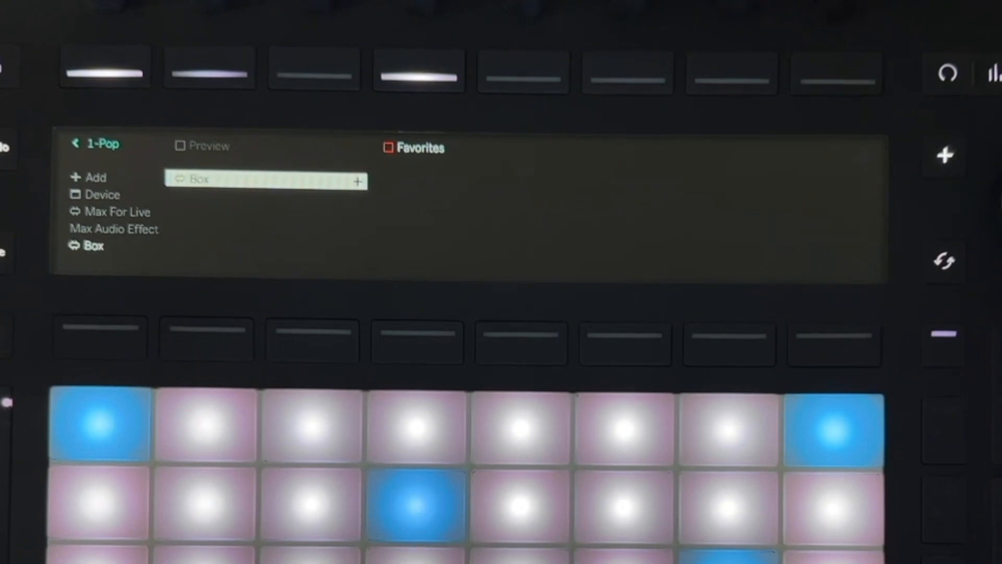